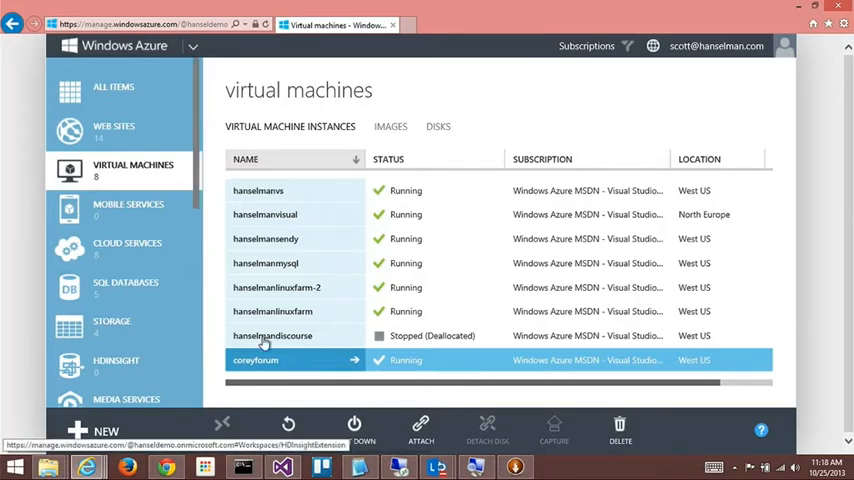
Expand coreyforum, hanselmanlinuxfarm and hanselmanlinuxfarm-2 in Server Explorer to show their ssh, http and custom endpoints.
{"action": "left_click", "coordinate": [266, 238]}
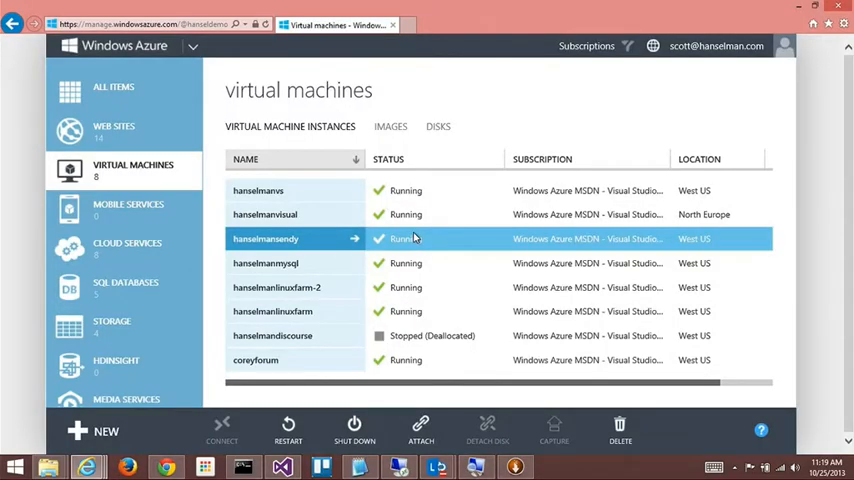
{"action": "mouse_move", "coordinate": [292, 466]}
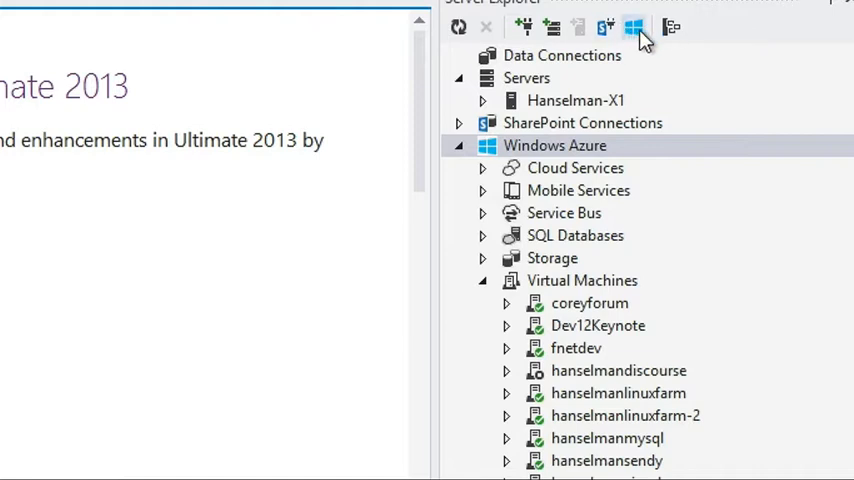
{"action": "mouse_move", "coordinate": [636, 28]}
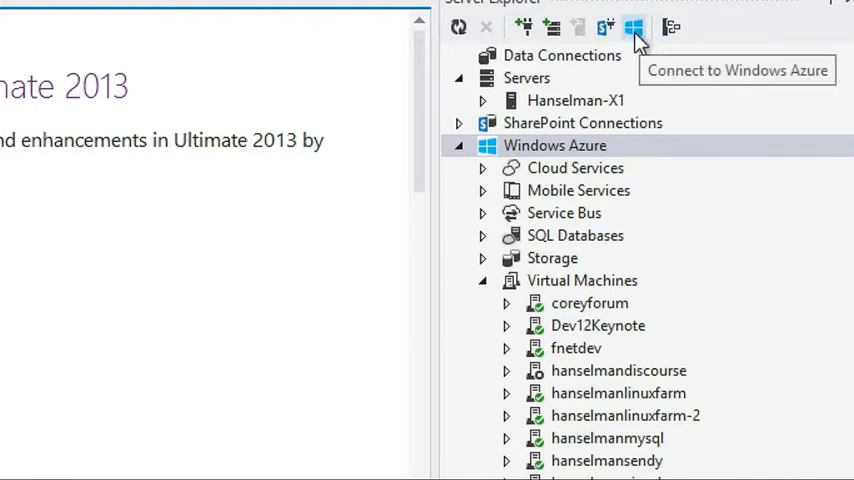
{"action": "mouse_move", "coordinate": [736, 228]}
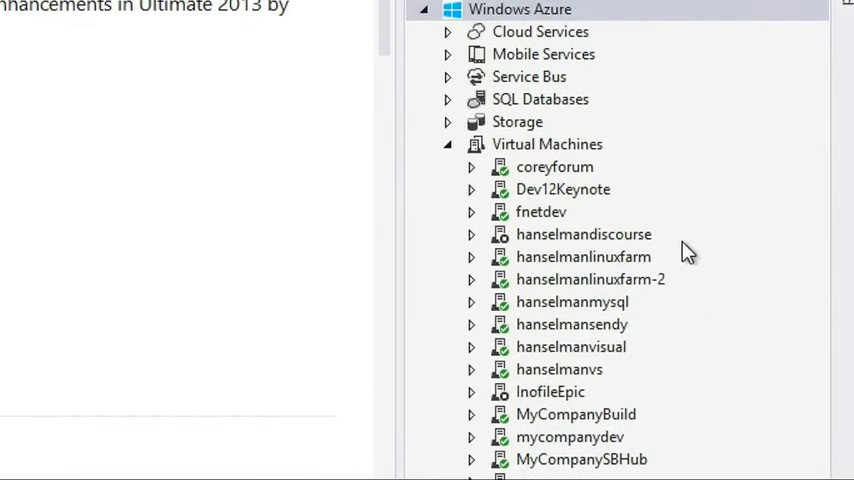
{"action": "left_click", "coordinate": [556, 168]}
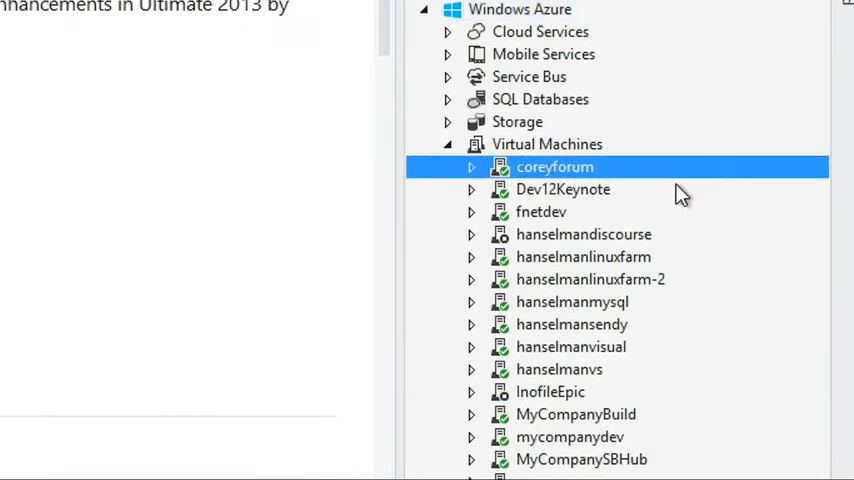
{"action": "left_click", "coordinate": [470, 168]}
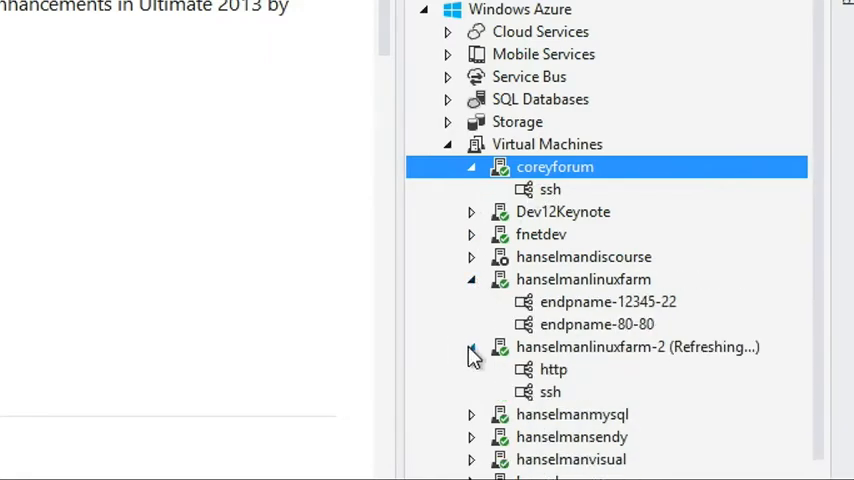
{"action": "right_click", "coordinate": [552, 368]}
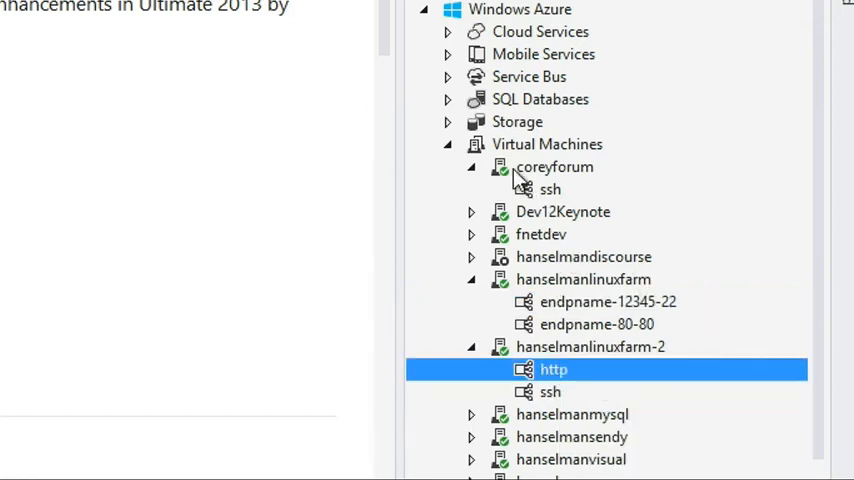
{"action": "right_click", "coordinate": [554, 168]}
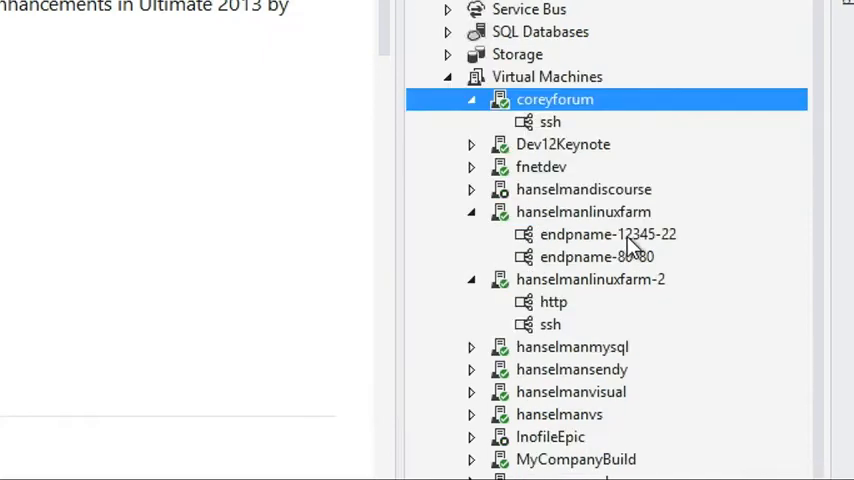
{"action": "right_click", "coordinate": [572, 346]}
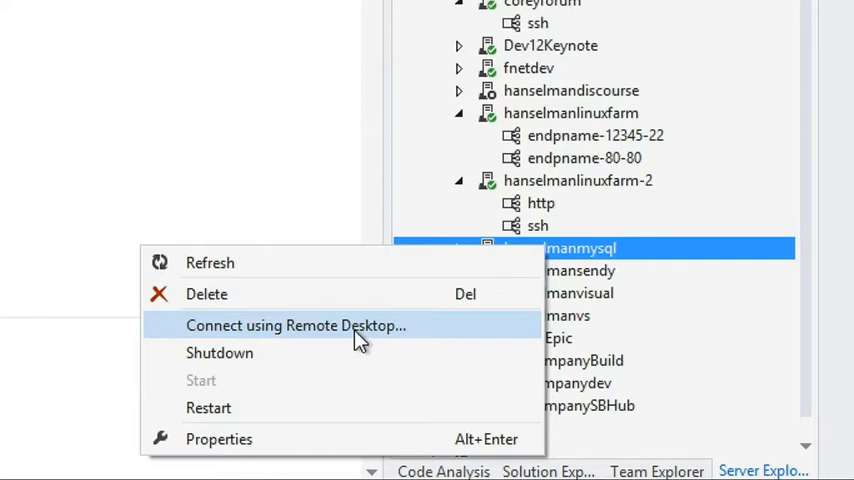
{"action": "mouse_move", "coordinate": [696, 192]}
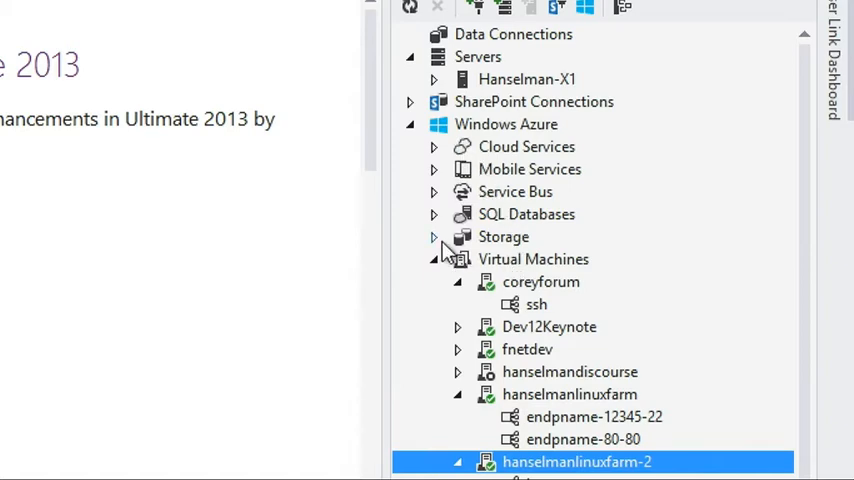
{"action": "mouse_move", "coordinate": [568, 262]}
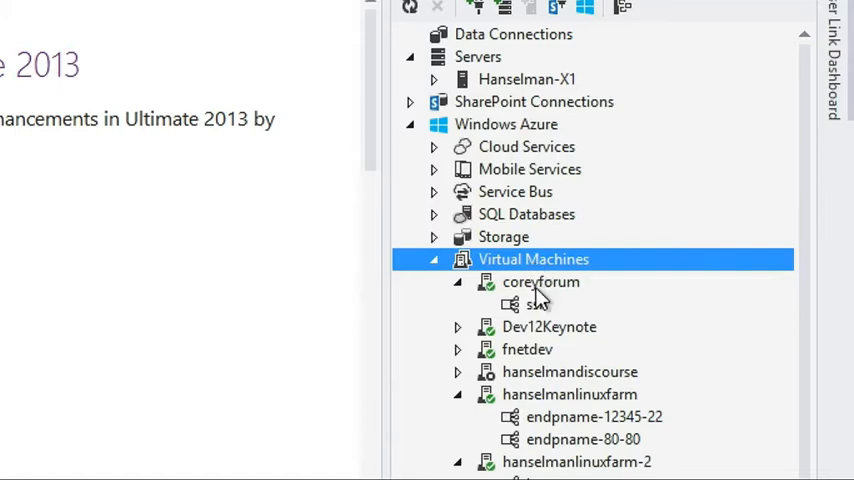
{"action": "right_click", "coordinate": [540, 280]}
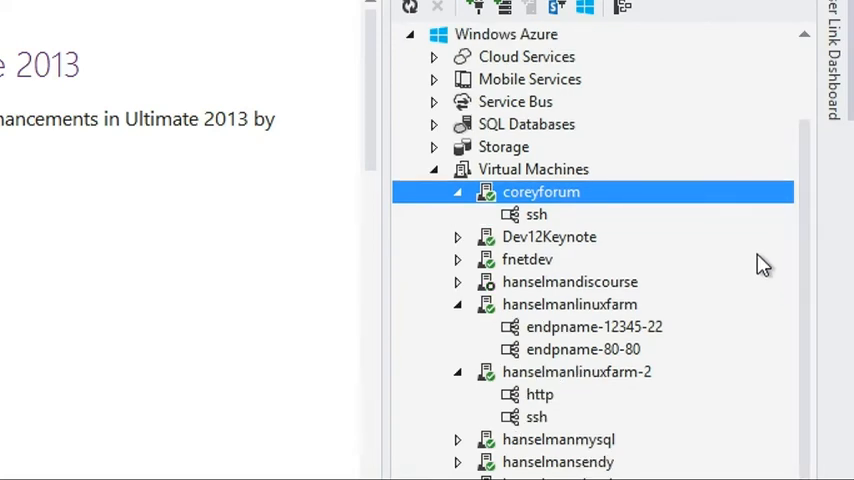
{"action": "mouse_move", "coordinate": [696, 262]}
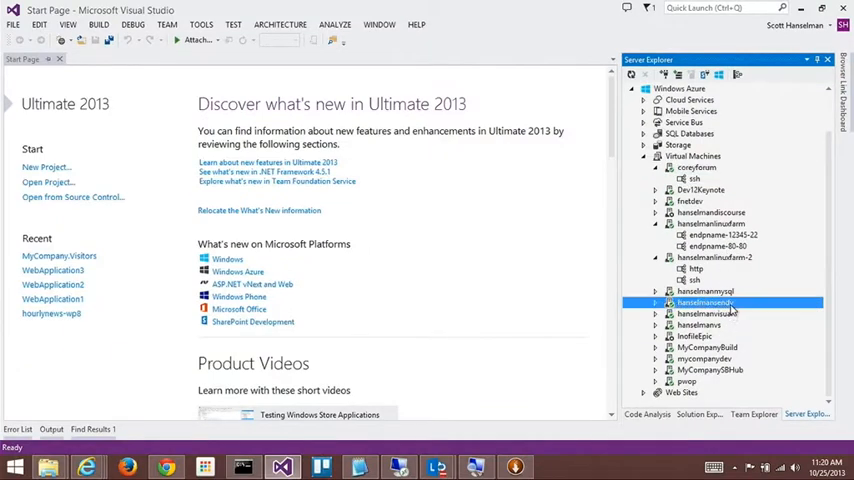
{"action": "left_click", "coordinate": [704, 292]}
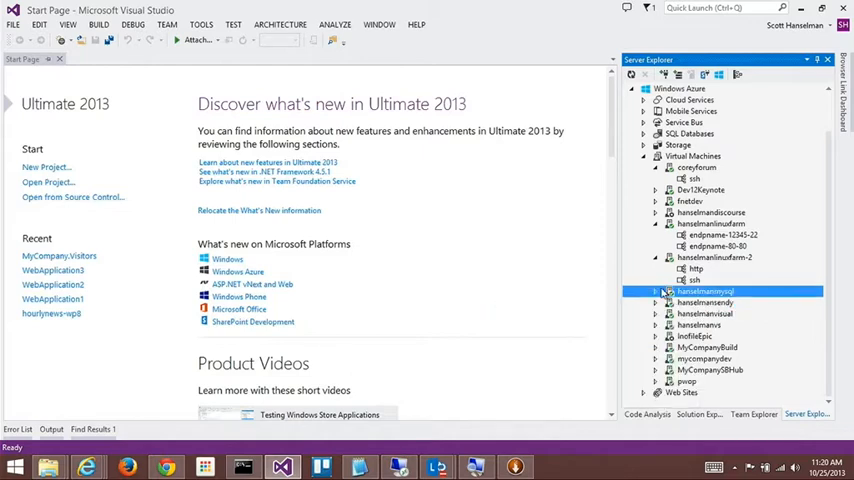
{"action": "right_click", "coordinate": [700, 292]}
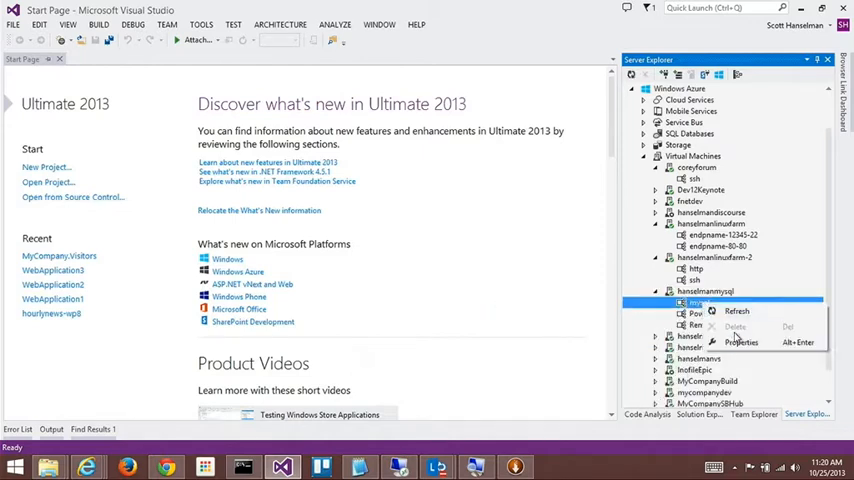
{"action": "left_click", "coordinate": [742, 342]}
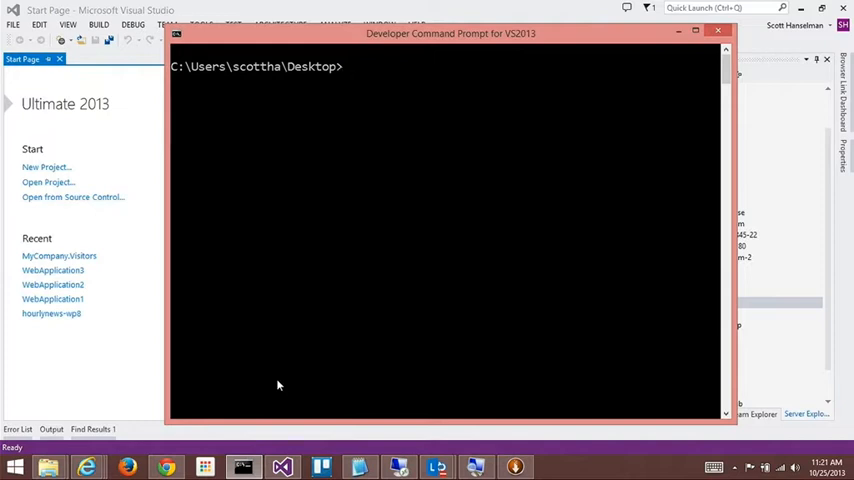
Enter the npm install azure-cli --g command at the Desktop prompt.
{"action": "type", "text": "npm"}
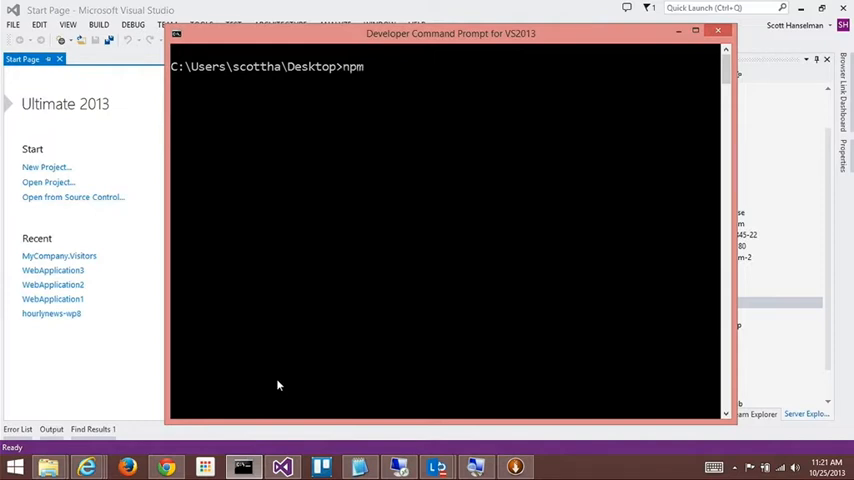
{"action": "type", "text": "install az"}
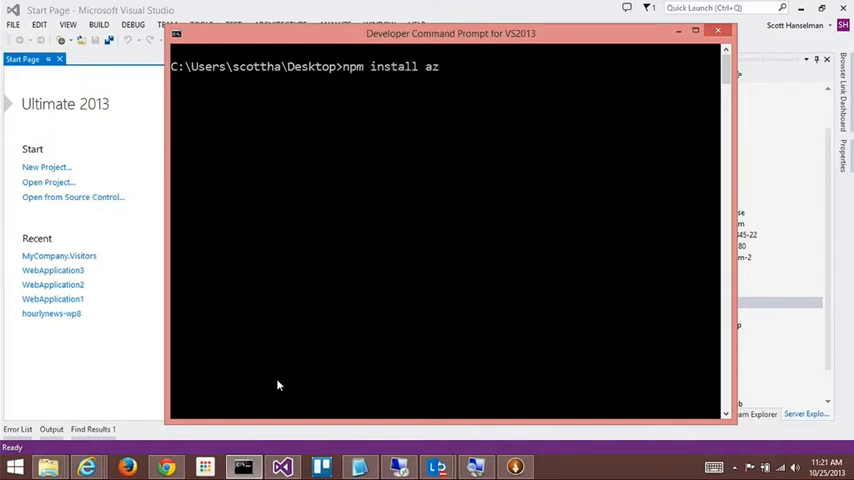
{"action": "type", "text": "ure0"}
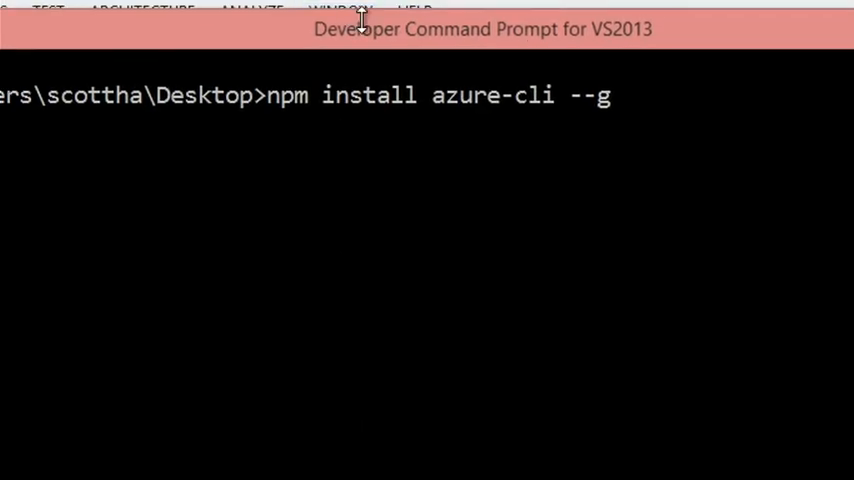
{"action": "mouse_move", "coordinate": [504, 108]}
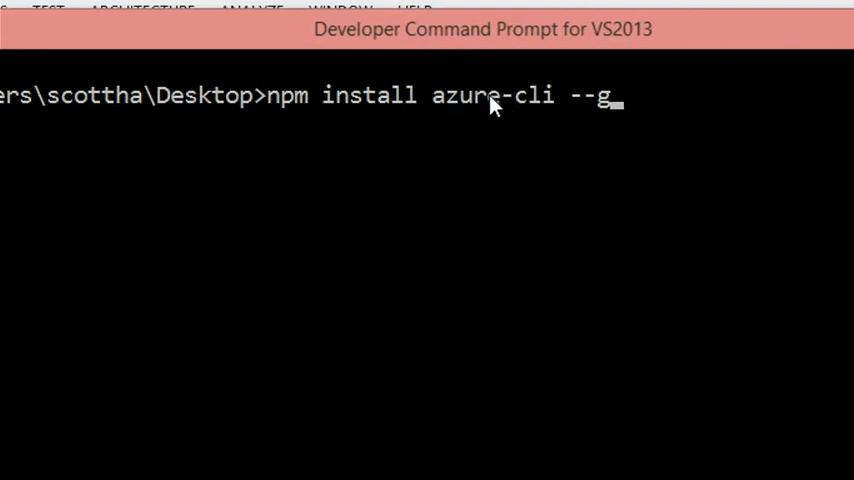
{"action": "mouse_move", "coordinate": [304, 104]}
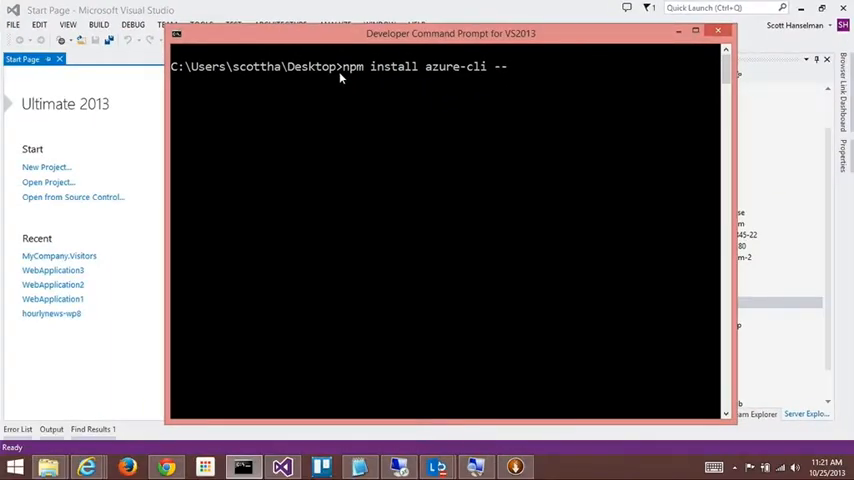
Run azure to show its help, then azure account download to fetch the publish settings file.
{"action": "type", "text": "azure a"}
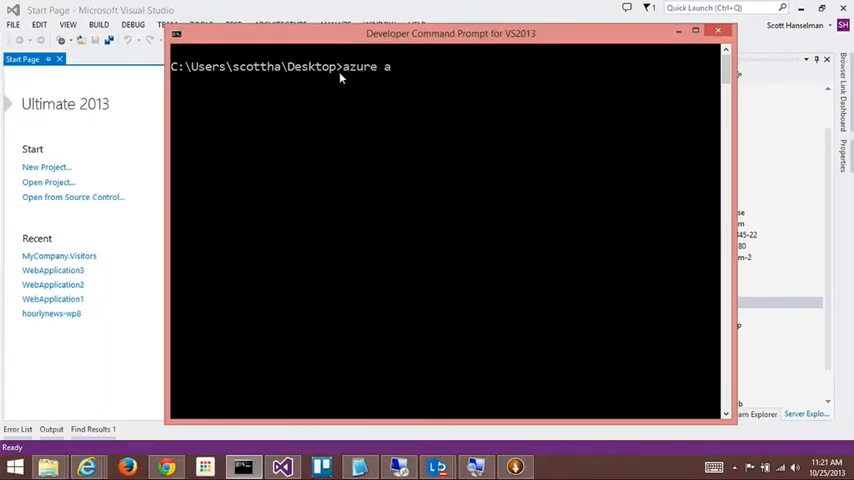
{"action": "key", "text": "BackSpace"}
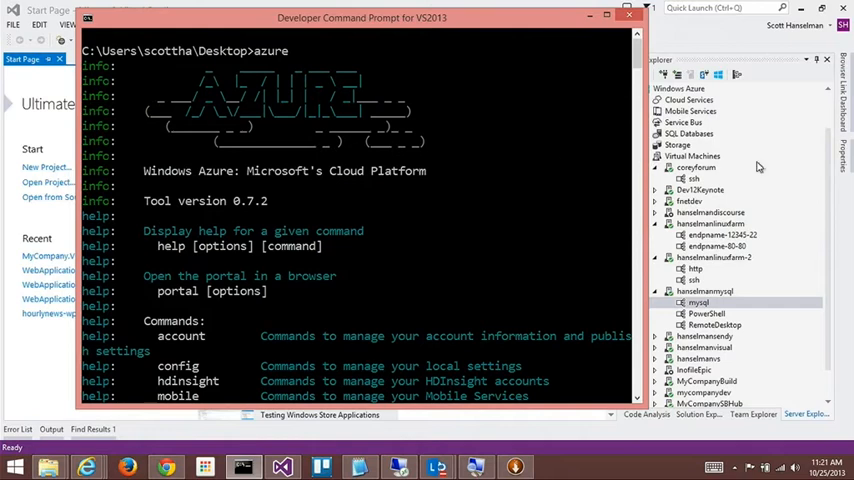
{"action": "mouse_move", "coordinate": [584, 160]}
{"action": "type", "text": "azure"}
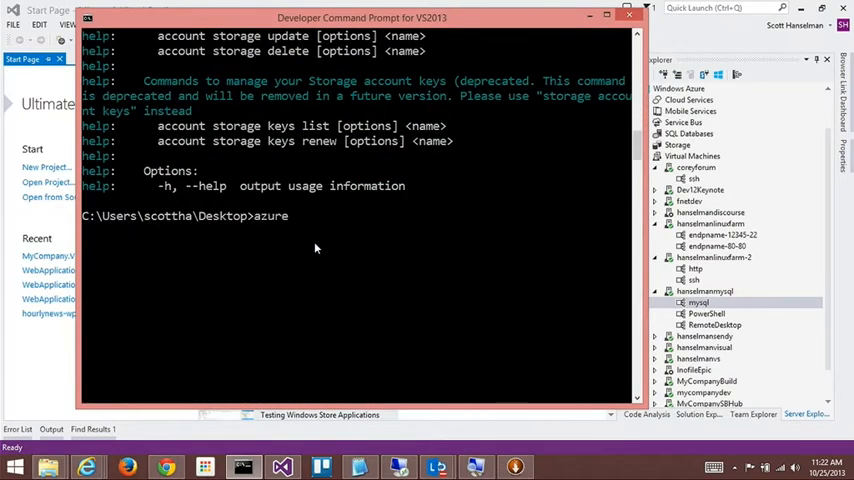
{"action": "type", "text": "account download"}
{"action": "type", "text": "azure account"}
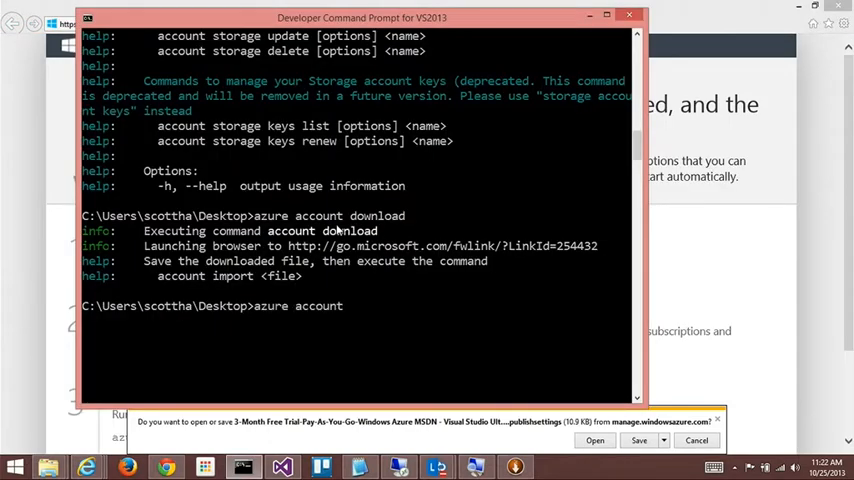
Run azure account import with the downloaded settings file, then azure vm list.
{"action": "type", "text": "import file"}
{"action": "type", "text": "azure vm list"}
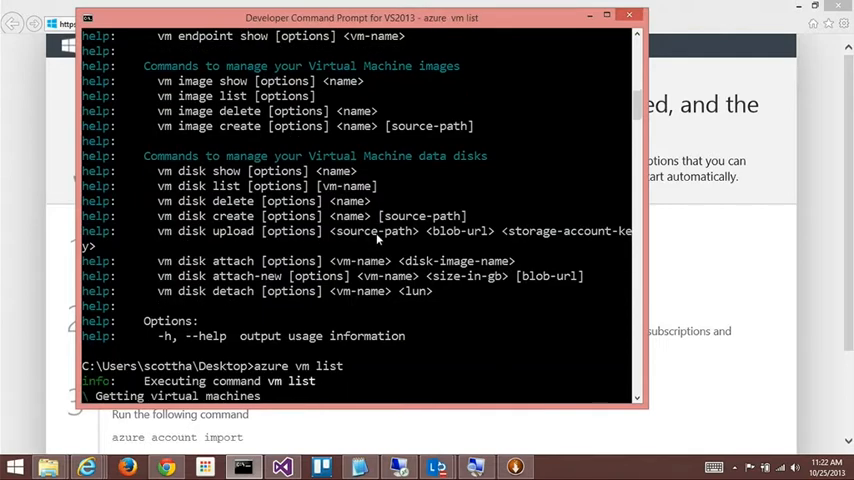
{"action": "mouse_move", "coordinate": [390, 336]}
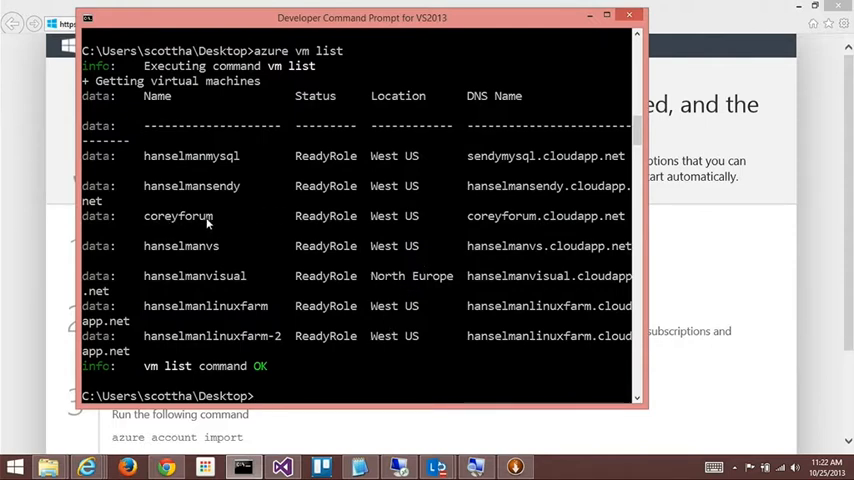
Run azure vm to list machines, then azure vm shutdown coreyforum after an invalid stop attempt.
{"action": "type", "text": "azure vm stop coreyforum"}
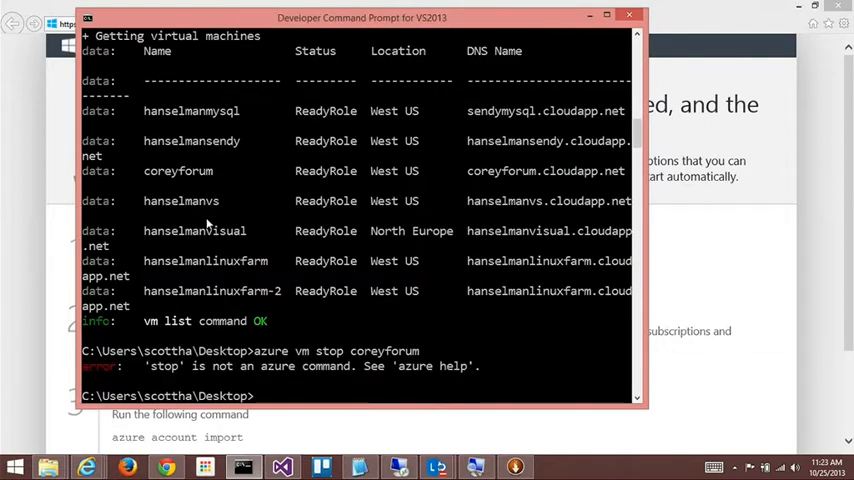
{"action": "type", "text": "azure vm stcoreyforum"}
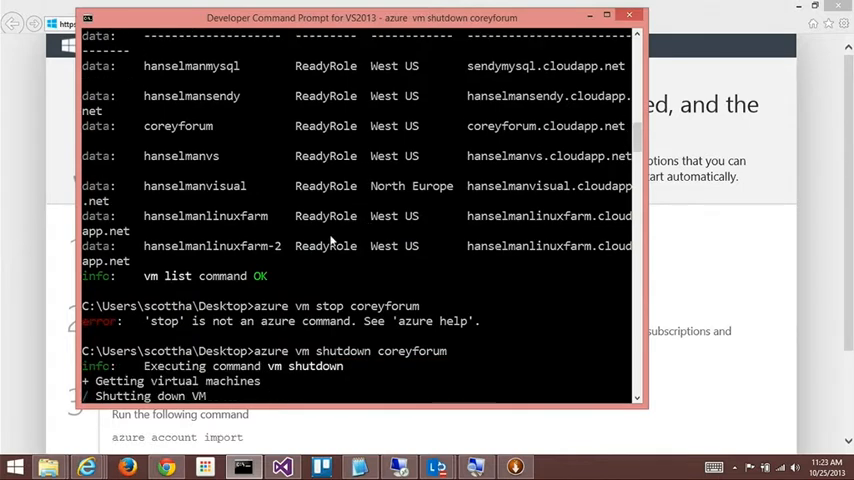
{"action": "scroll", "scroll_direction": "down", "scroll_amount": 3}
{"action": "type", "text": "desktop"}
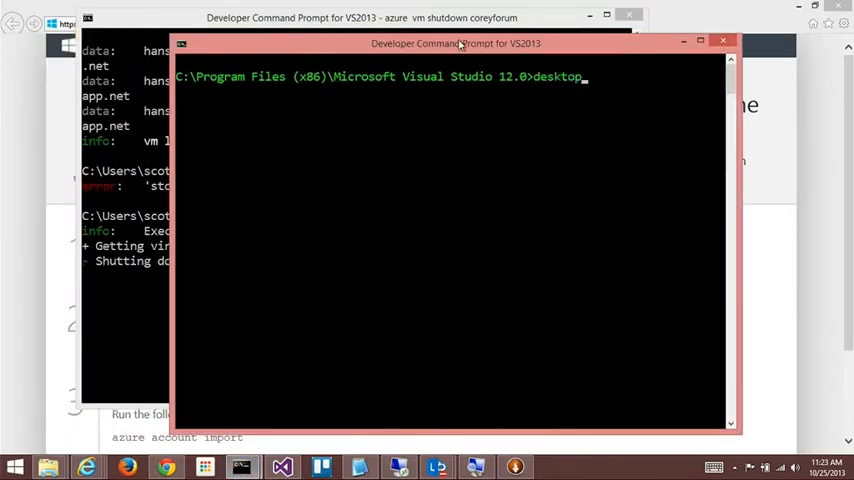
Run azure vm list --json in the second prompt to print VM details as JSON.
{"action": "type", "text": "azure"}
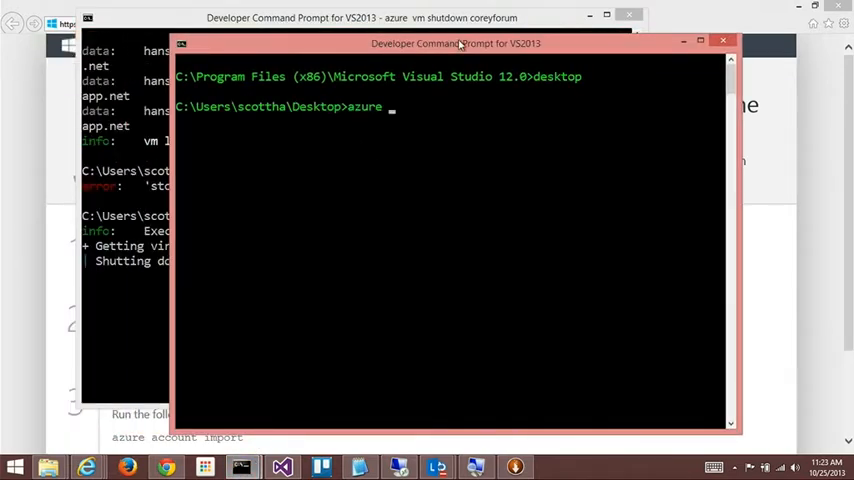
{"action": "type", "text": "vm list --json"}
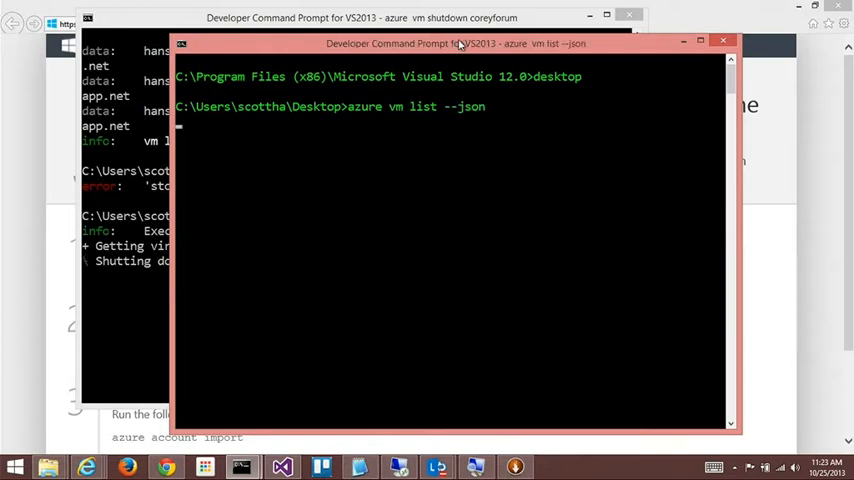
{"action": "key", "text": "enter"}
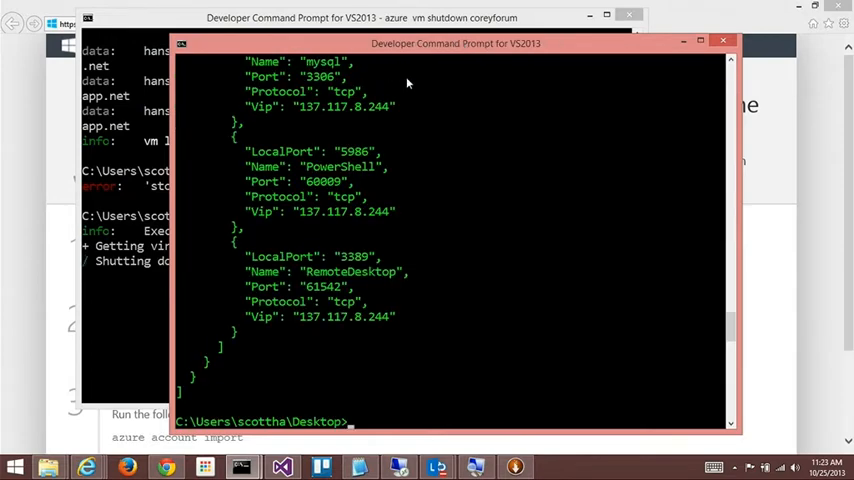